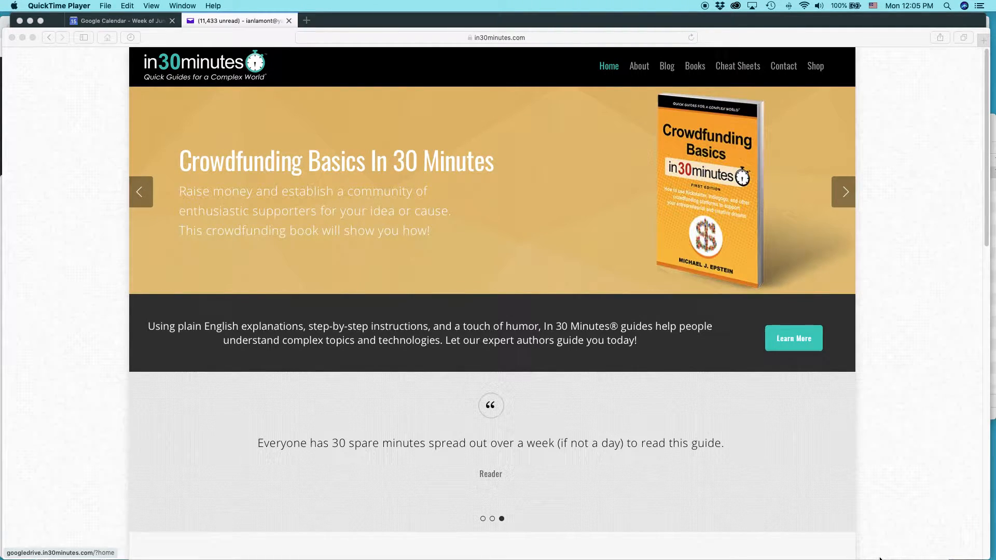
- Bring the browser window showing Yahoo Mail's Spam folder to the front
left_click(291, 279)
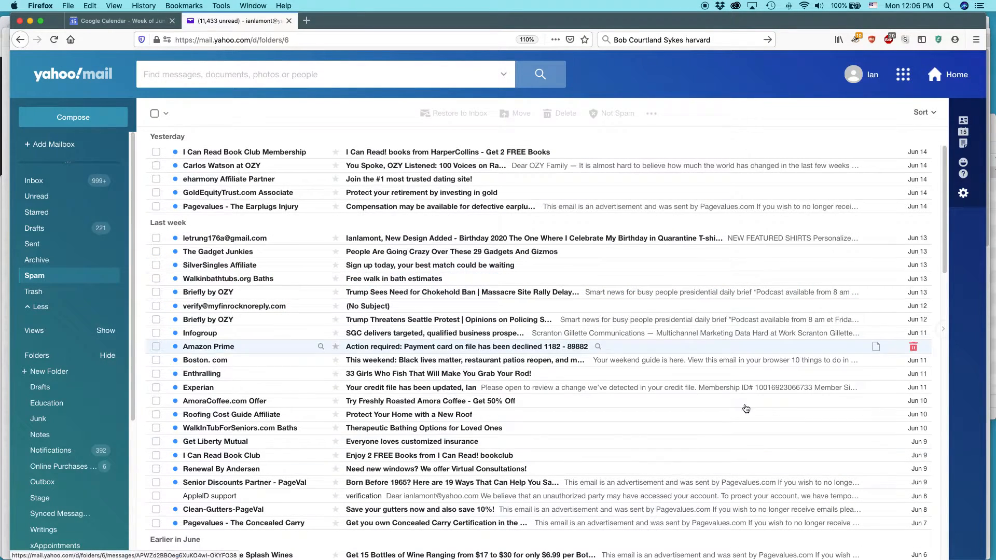
mouse_move(670, 65)
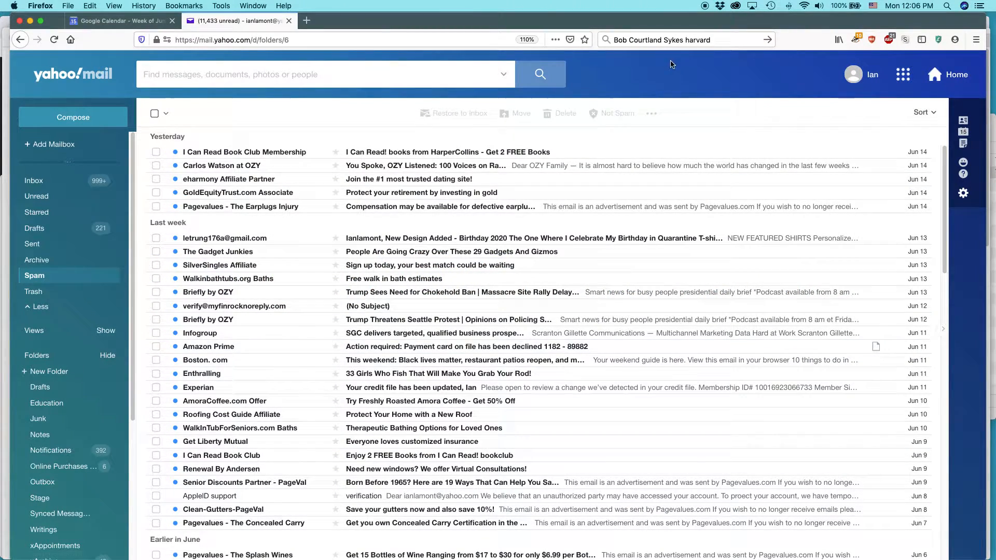
mouse_move(705, 68)
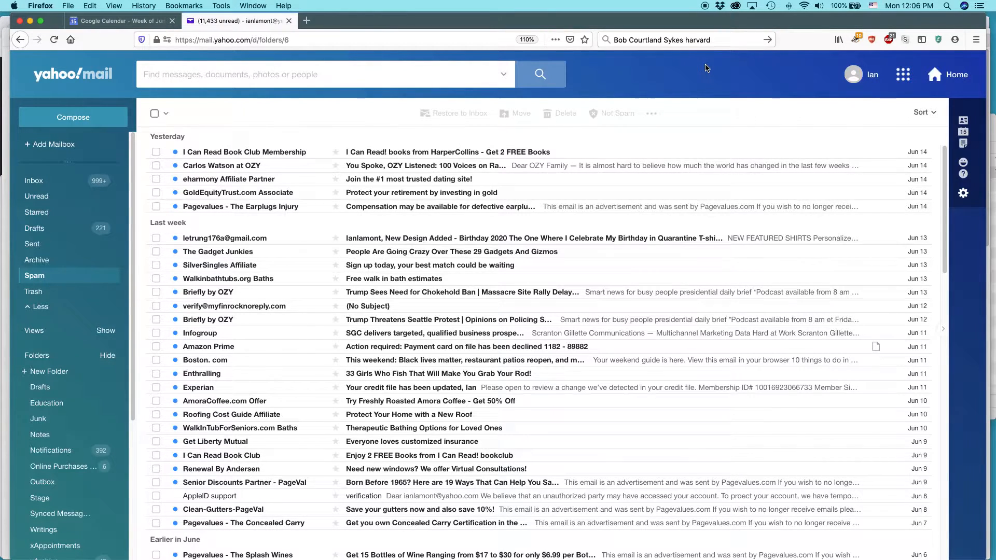
mouse_move(690, 72)
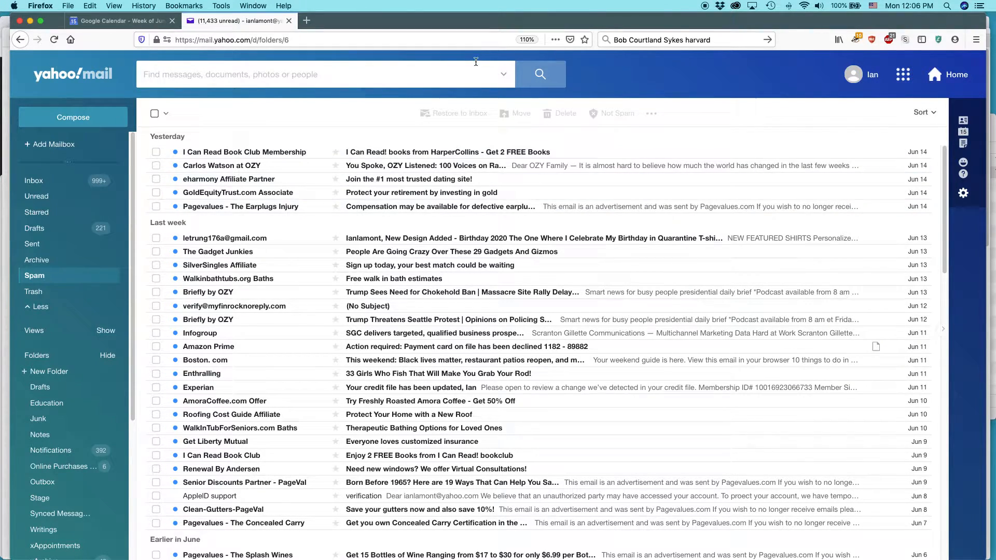
mouse_move(609, 84)
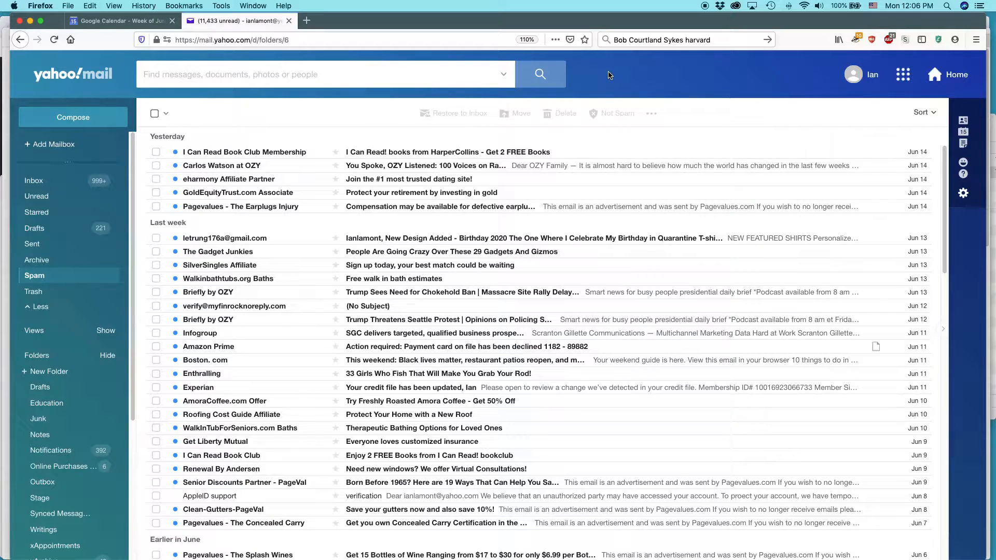
mouse_move(962, 204)
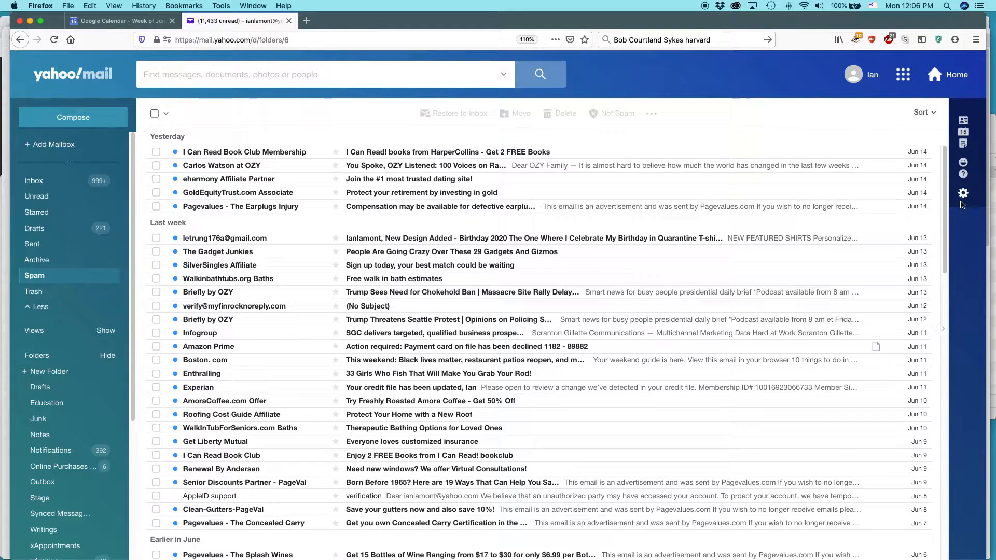
mouse_move(962, 193)
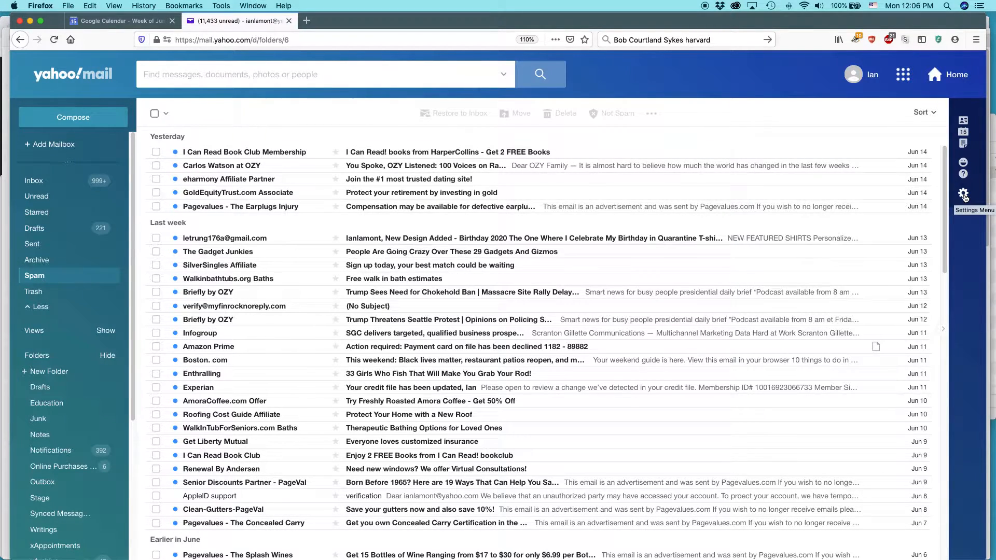
- Preview the orange and Roadtrip themes, then apply the green lighthouse theme
left_click(962, 195)
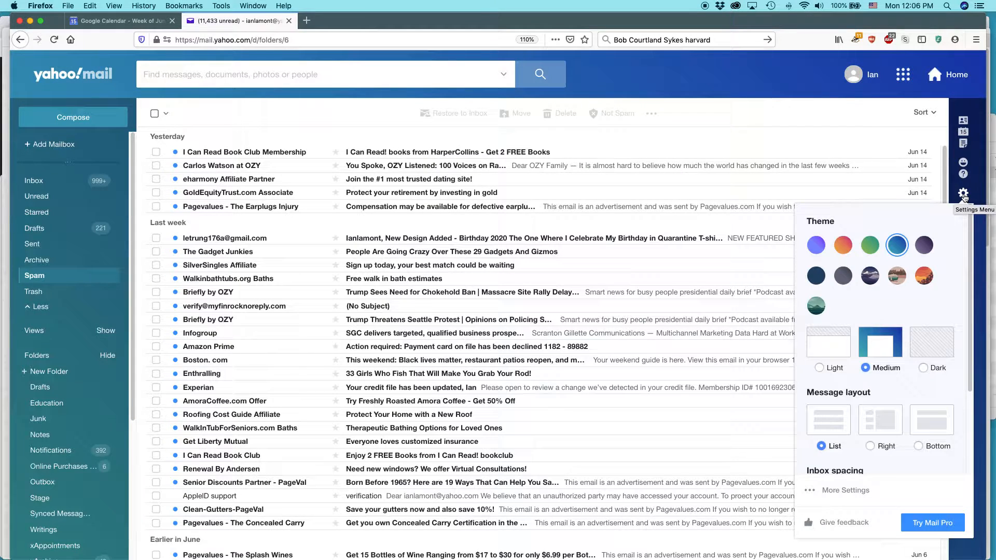
mouse_move(936, 301)
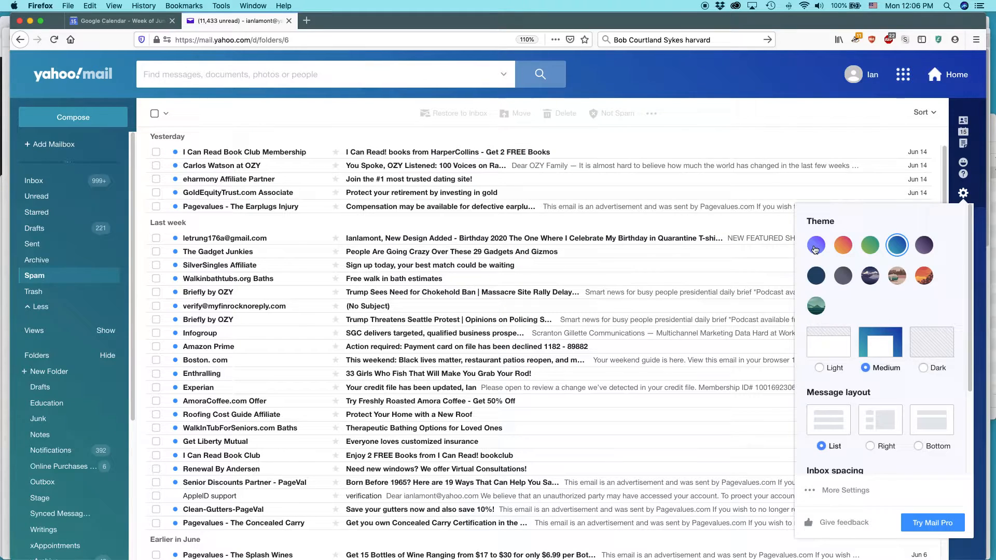
mouse_move(842, 245)
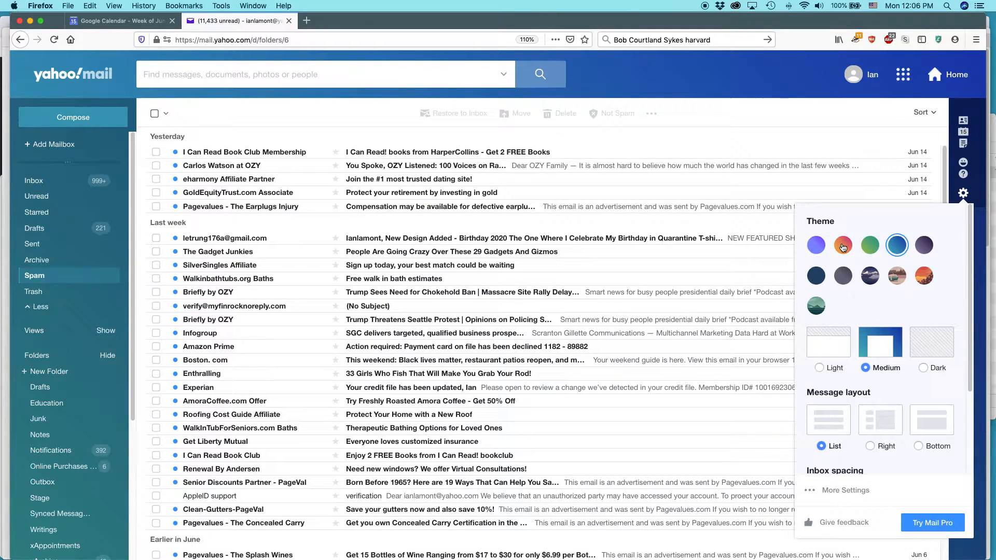
left_click(842, 245)
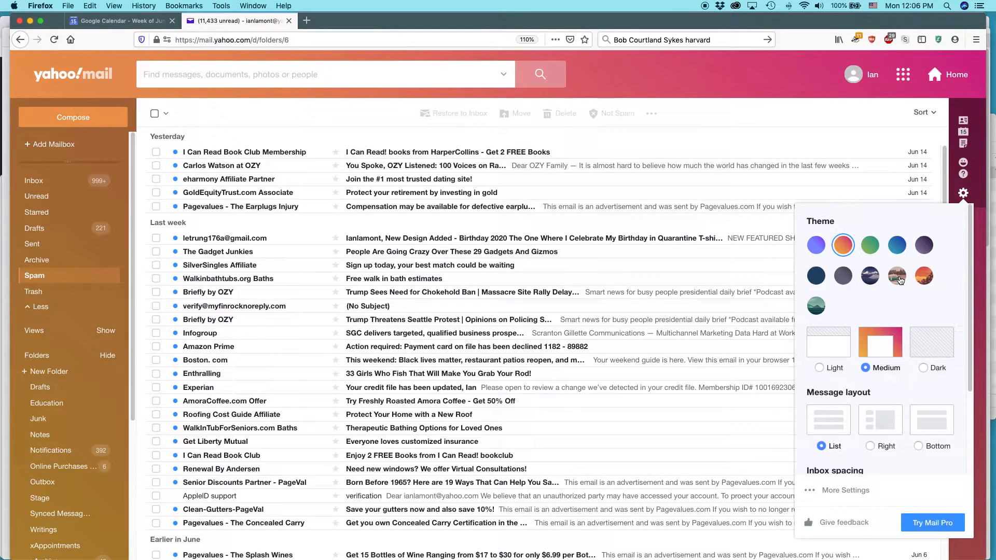
left_click(897, 276)
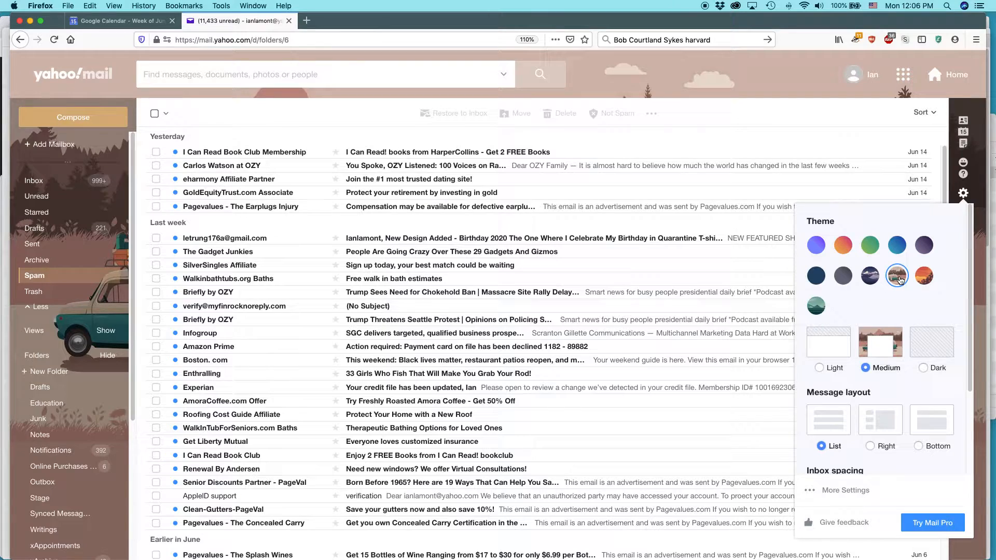
mouse_move(896, 275)
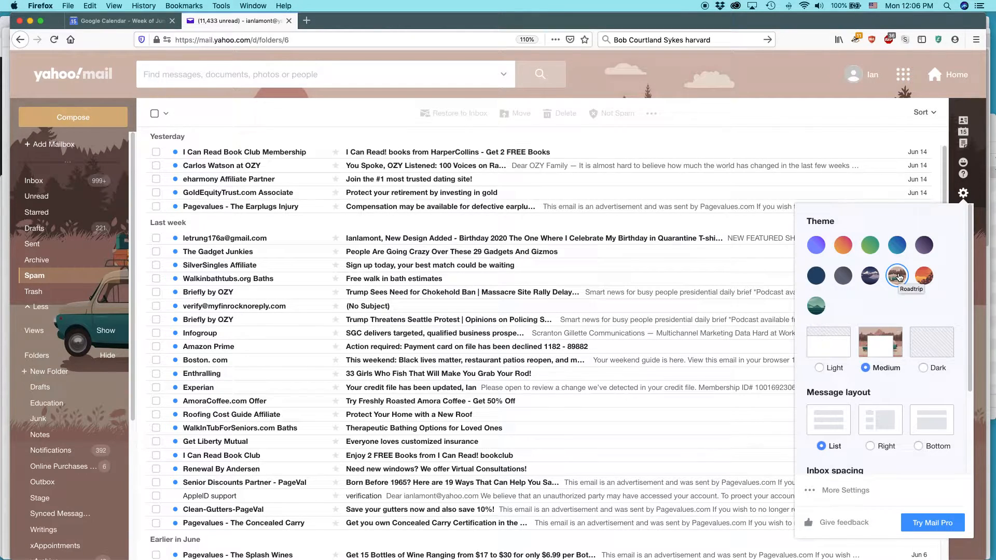
mouse_move(814, 306)
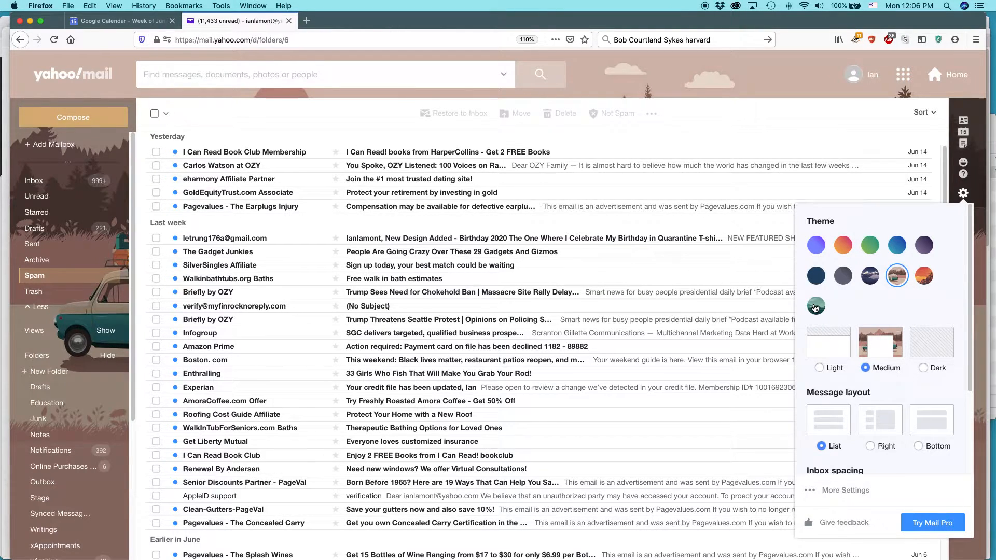
left_click(815, 305)
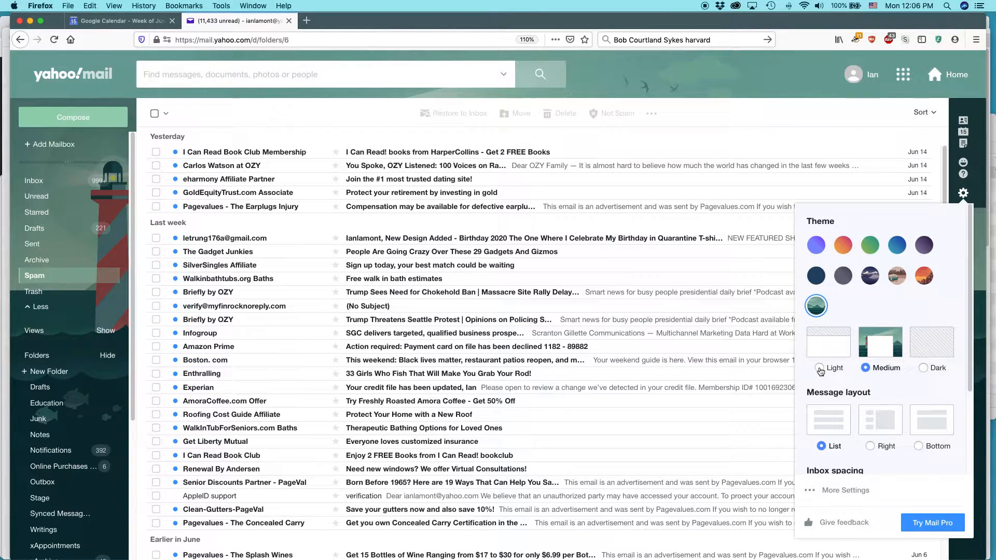
left_click(819, 367)
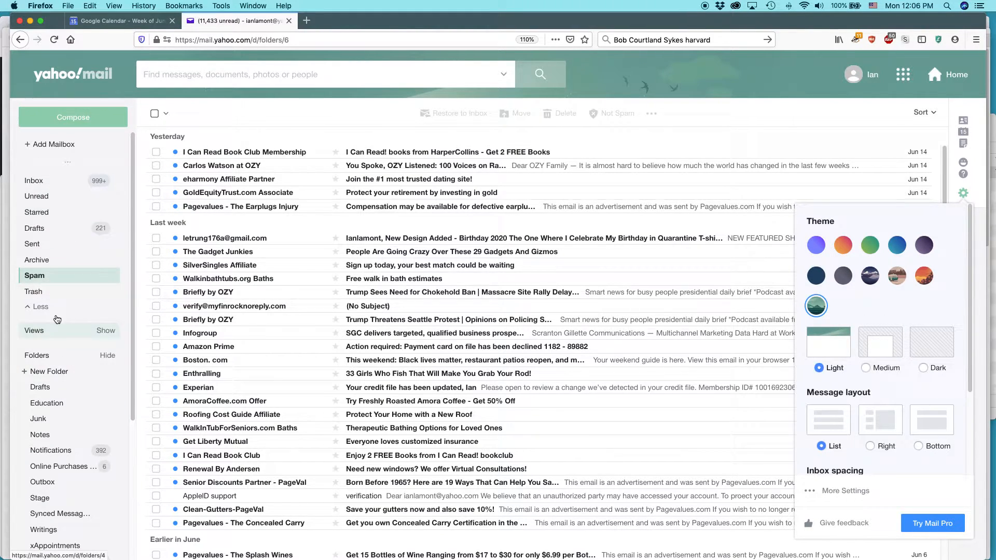
mouse_move(58, 195)
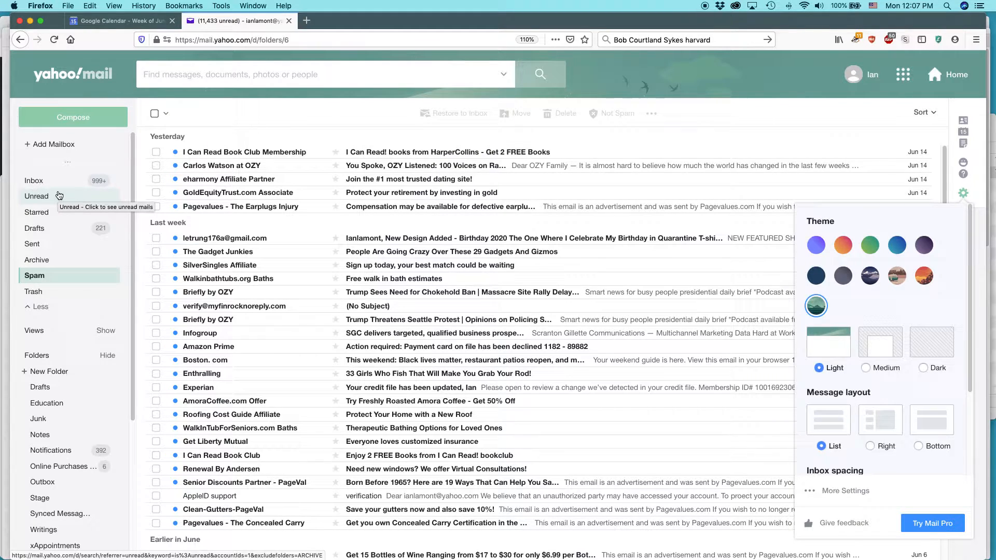
mouse_move(102, 67)
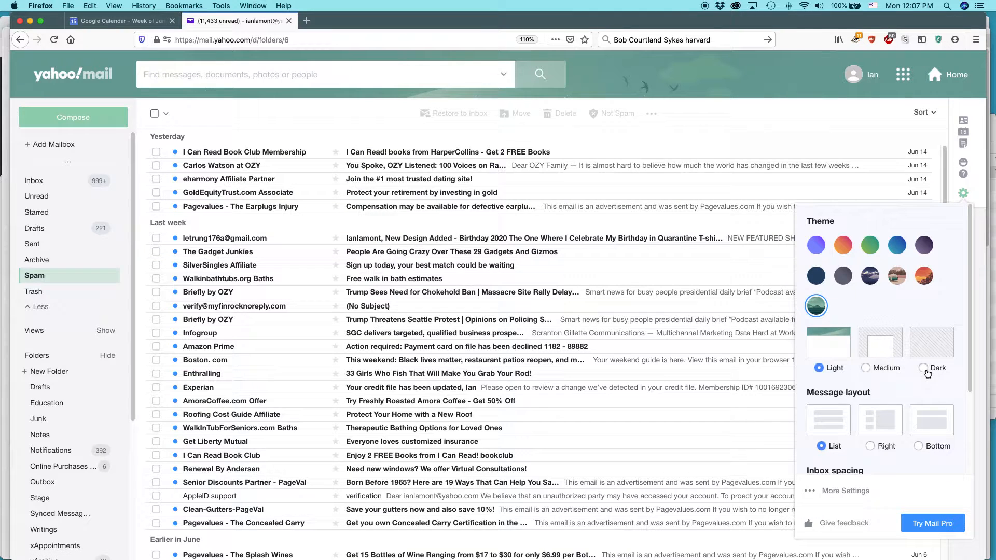
left_click(922, 368)
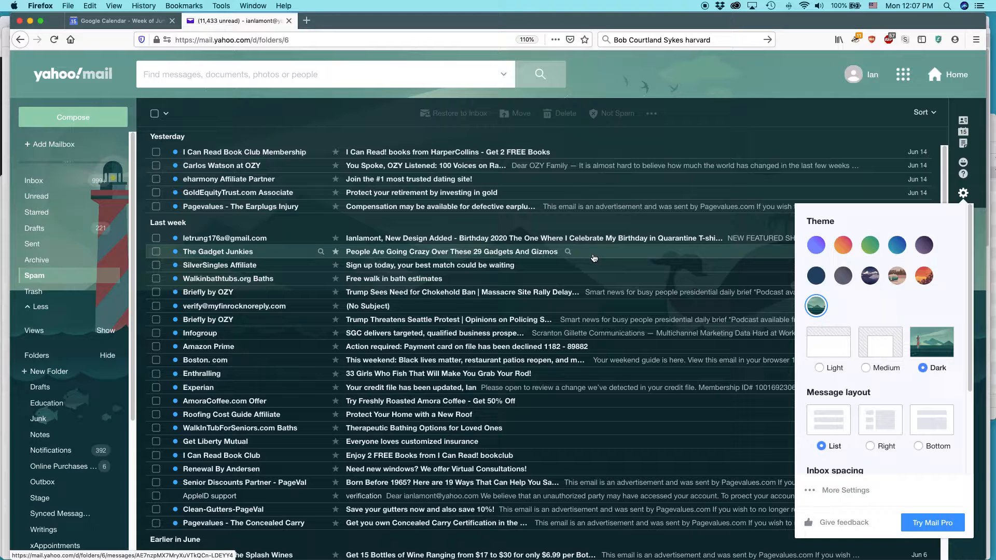
mouse_move(503, 219)
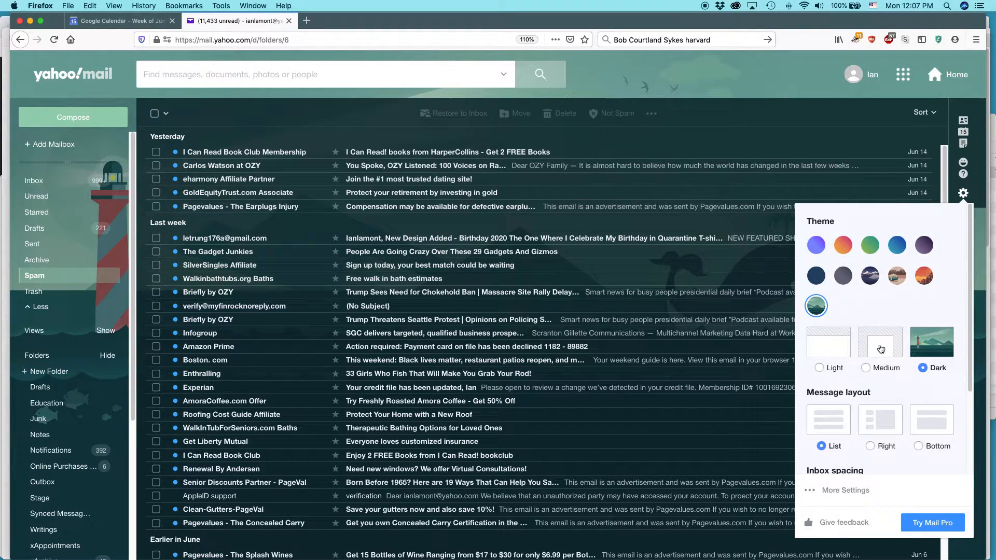
left_click(865, 367)
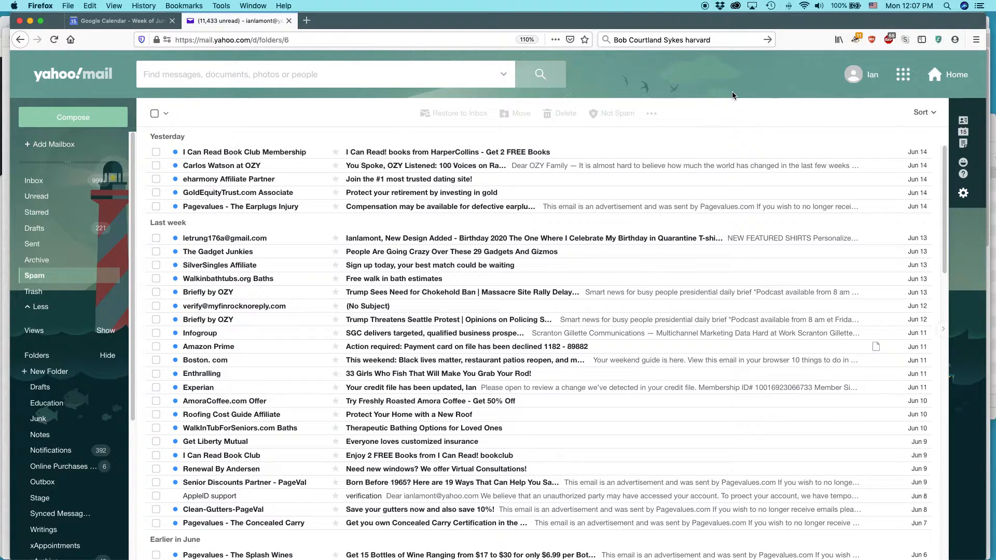
mouse_move(703, 88)
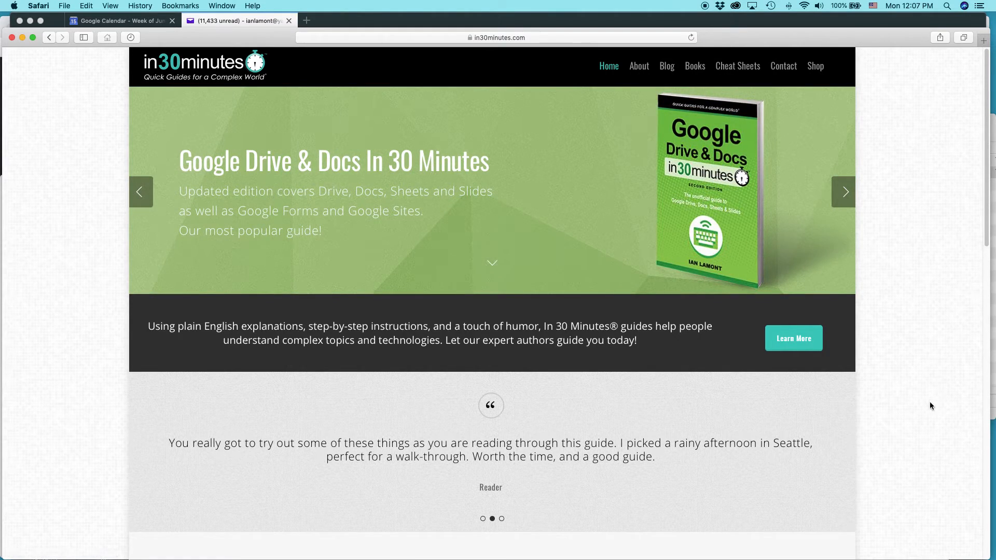
mouse_move(900, 558)
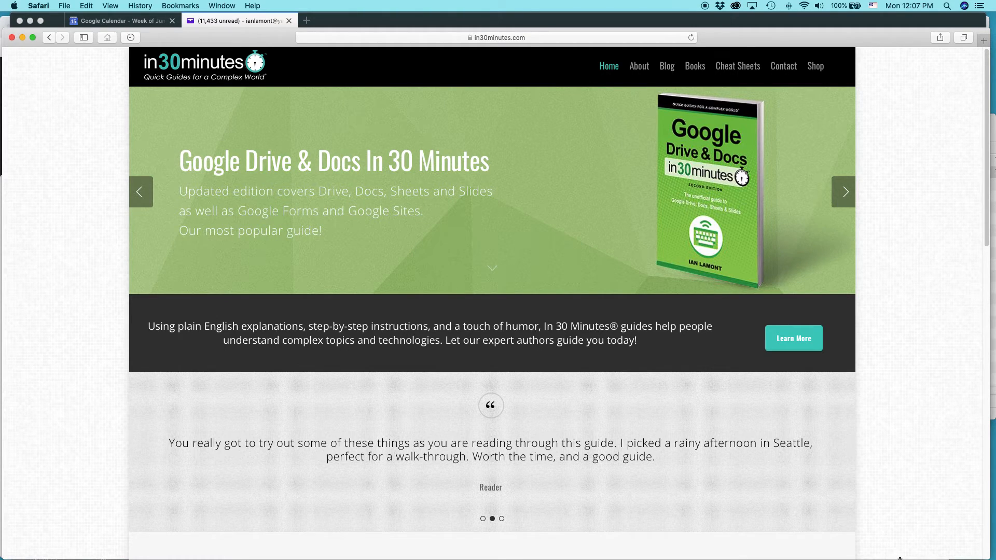